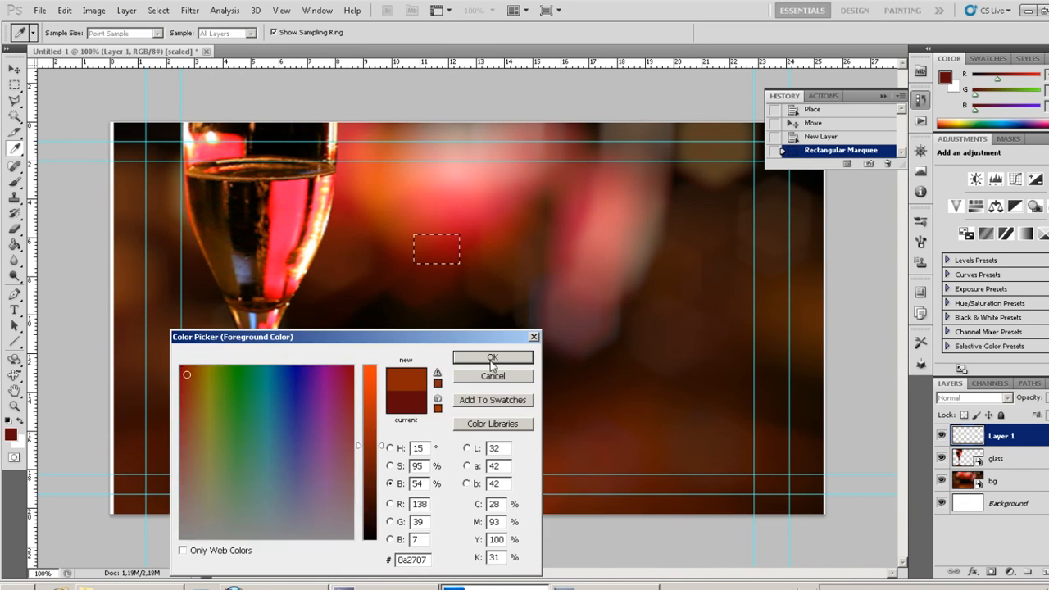
# - Confirm the dark red painting colour and save the CHRISTMAS 2011 menu design
pyautogui.click(39, 10)
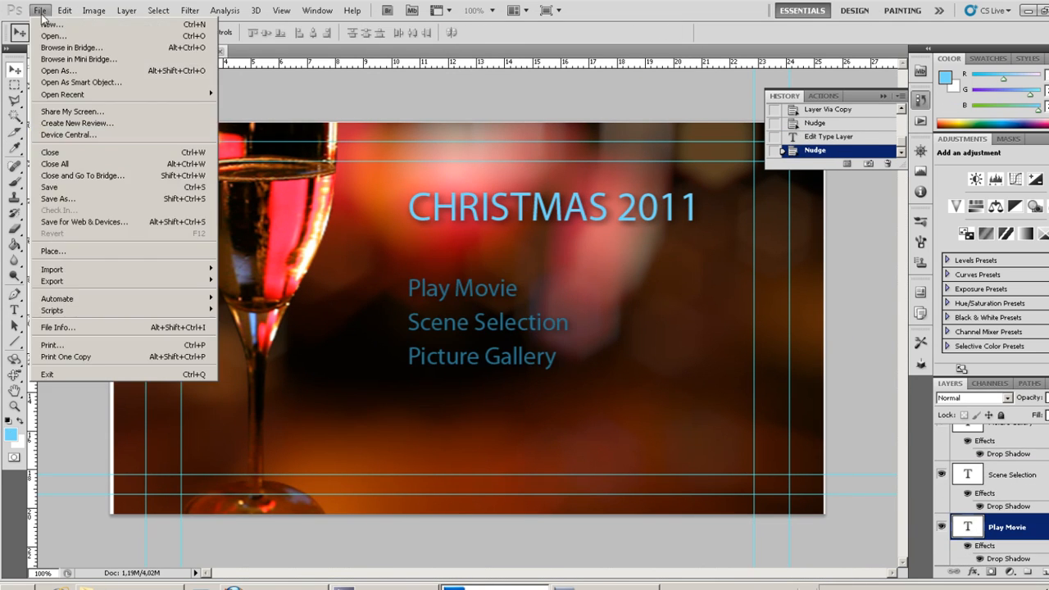
pyautogui.click(49, 187)
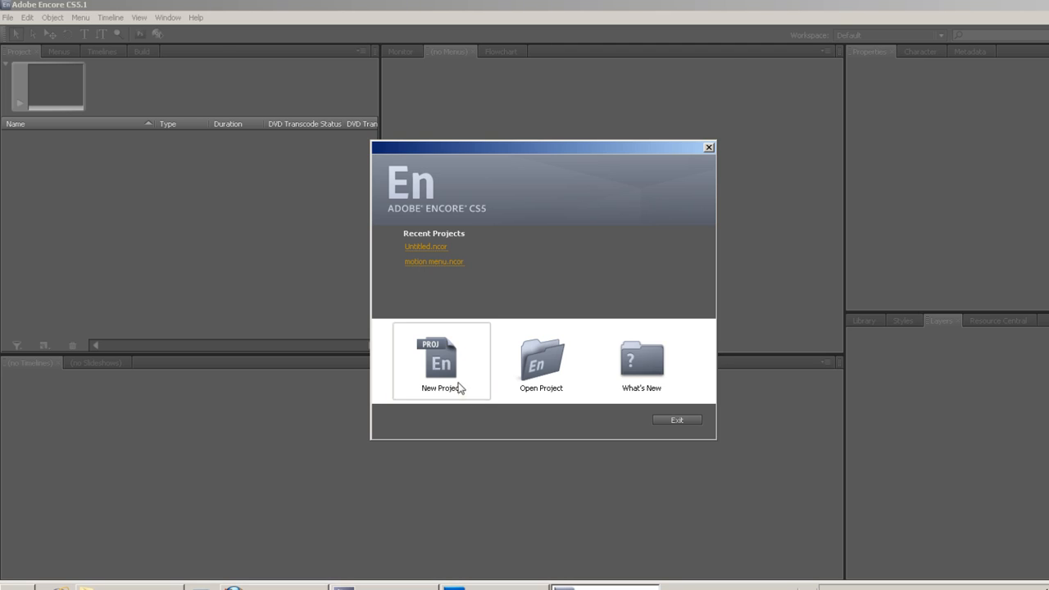
# - Create the PAL DVD project 'movie' and import the Photoshop file as a menu
pyautogui.click(440, 361)
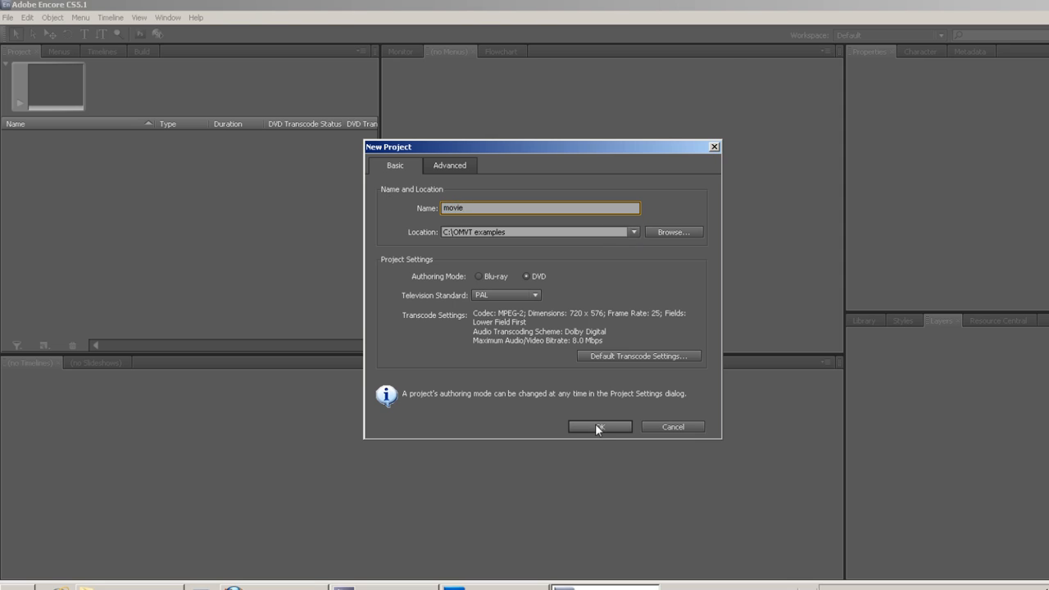
pyautogui.click(598, 426)
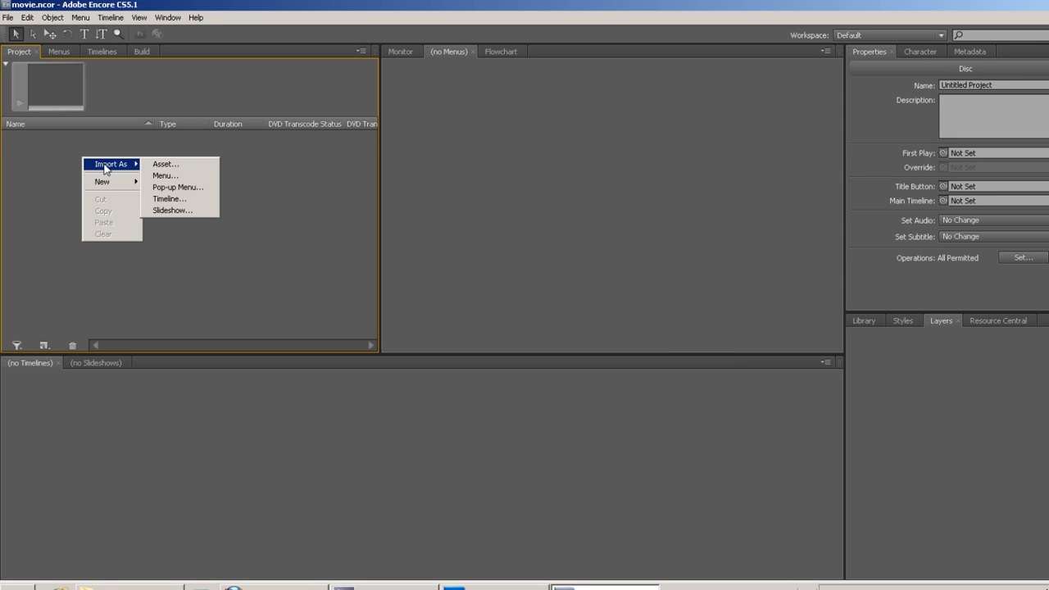
pyautogui.click(165, 175)
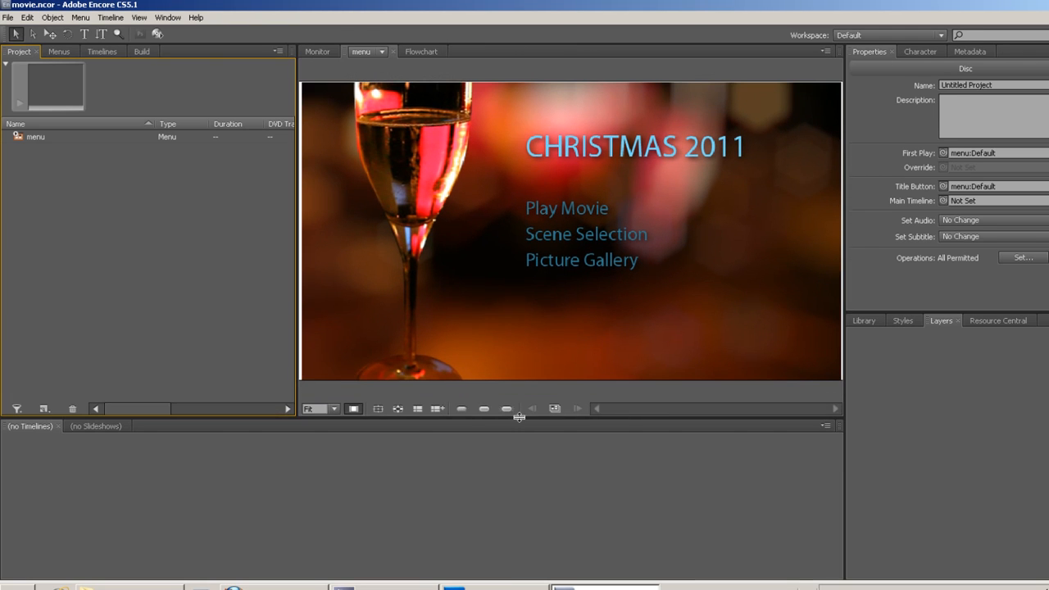
pyautogui.click(582, 259)
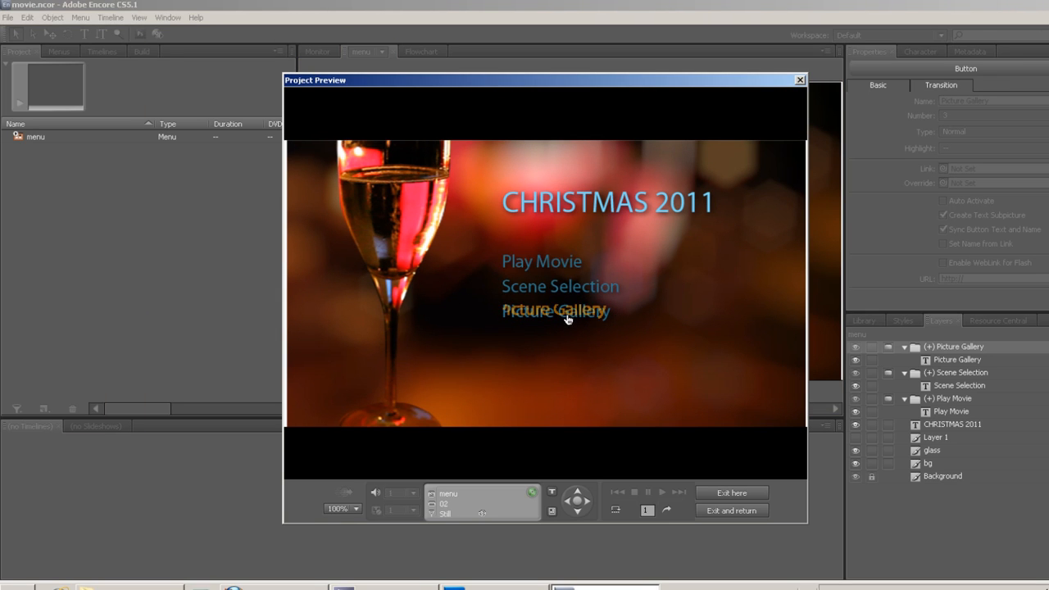
pyautogui.click(731, 492)
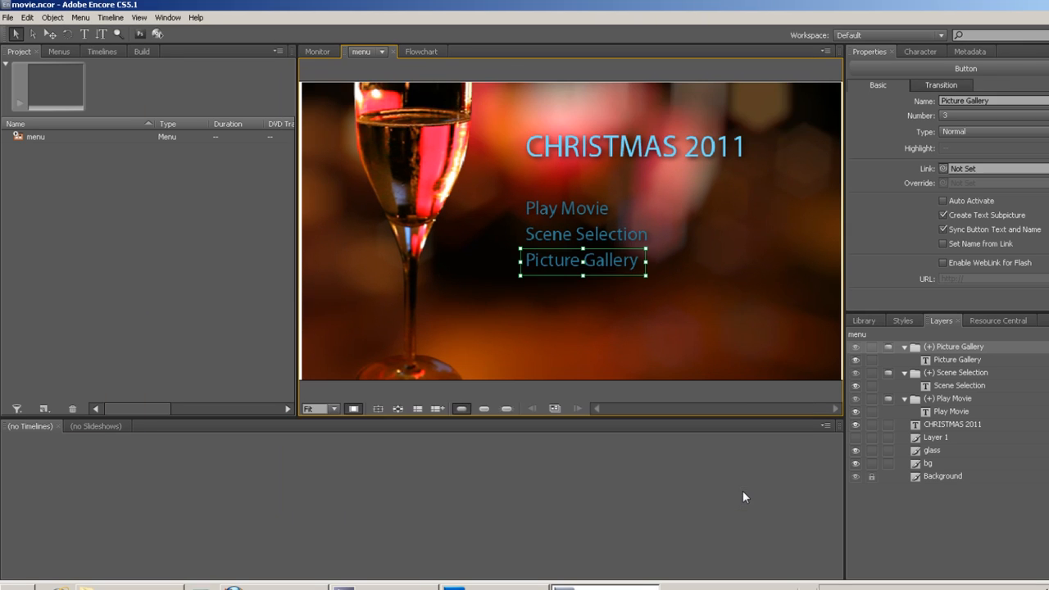
pyautogui.click(28, 17)
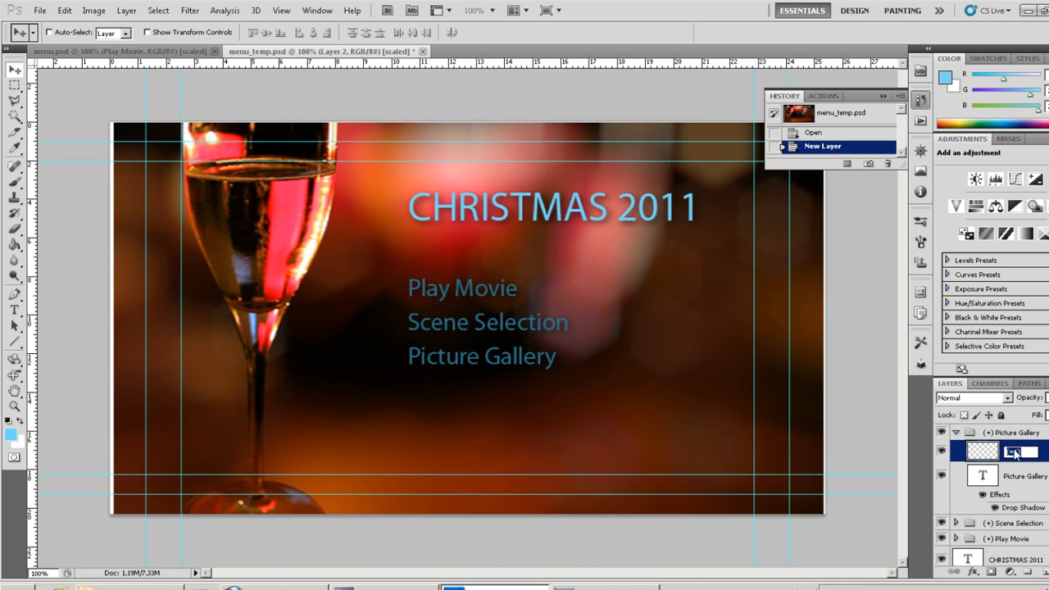
# - Rename the new layer in the Picture Gallery group with the (=hl) highlight prefix
pyautogui.click(1016, 522)
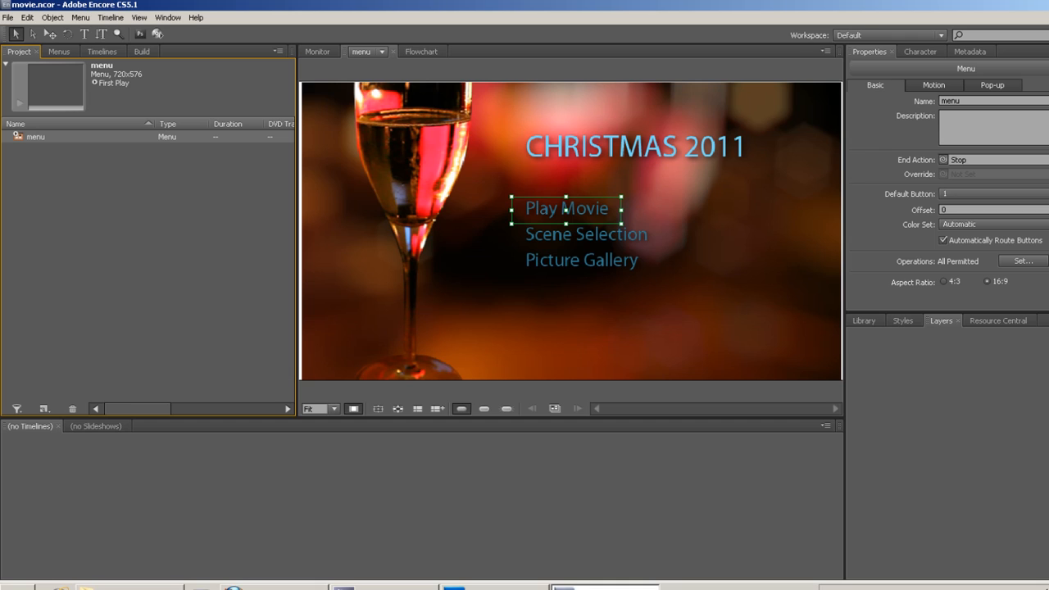
# - Preview the whole project via File > Preview
pyautogui.click(8, 17)
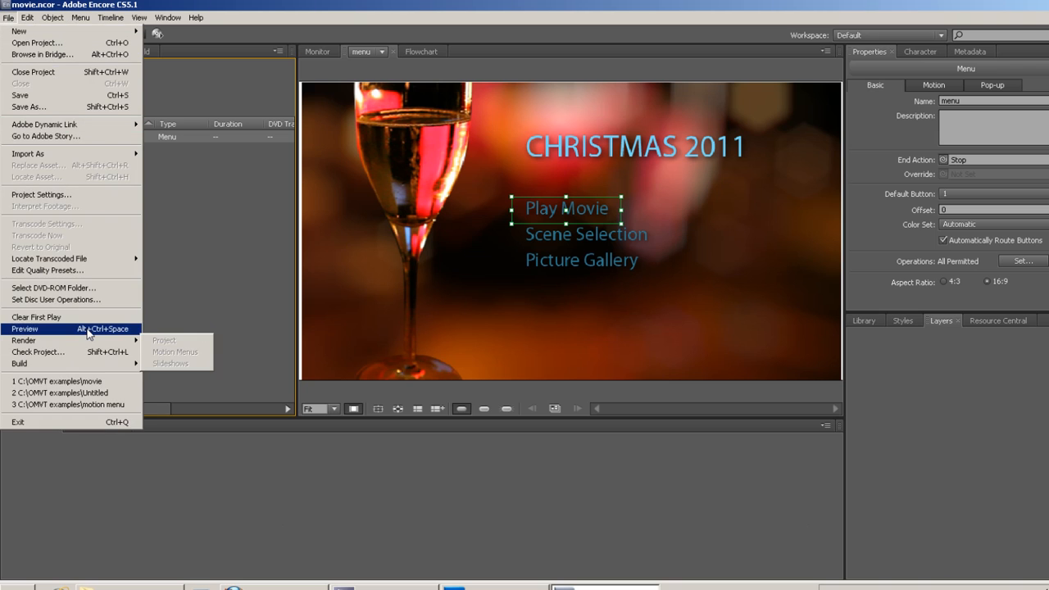
pyautogui.click(24, 329)
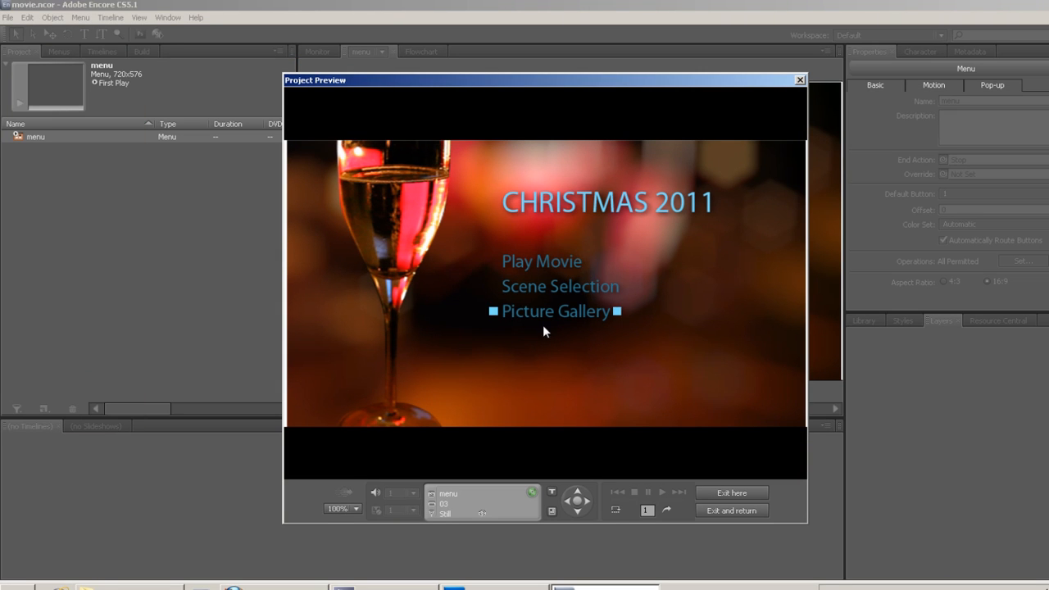